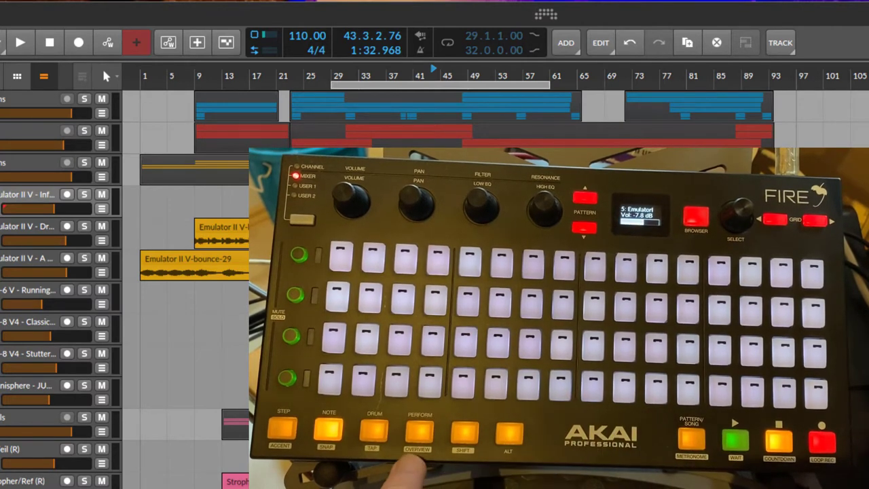
- Press Perform twice on the Fire, moving from clip launching to Mix mode
click(420, 431)
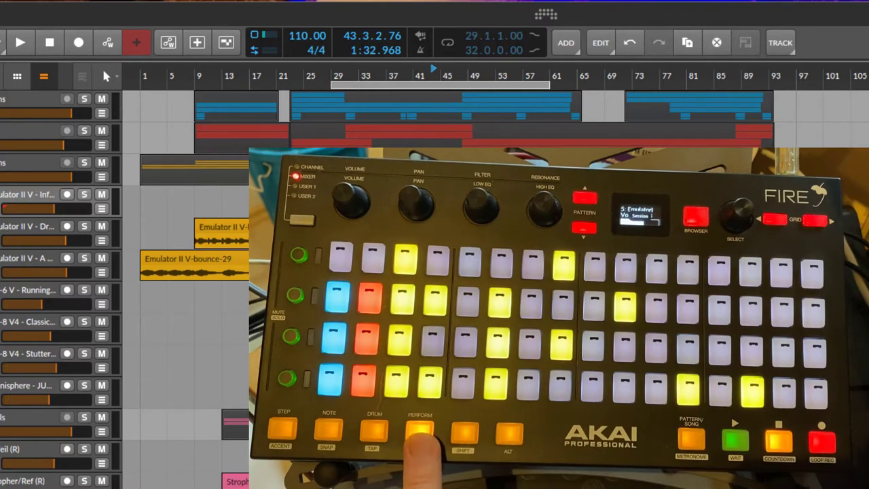
click(420, 431)
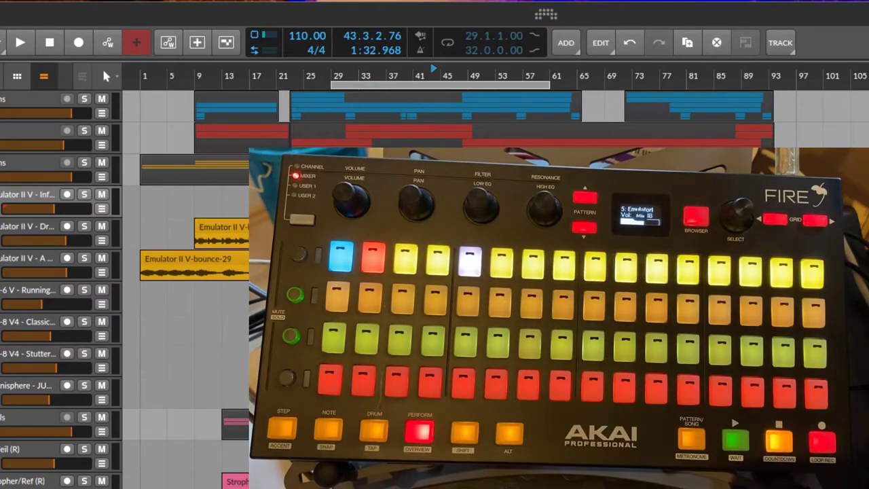